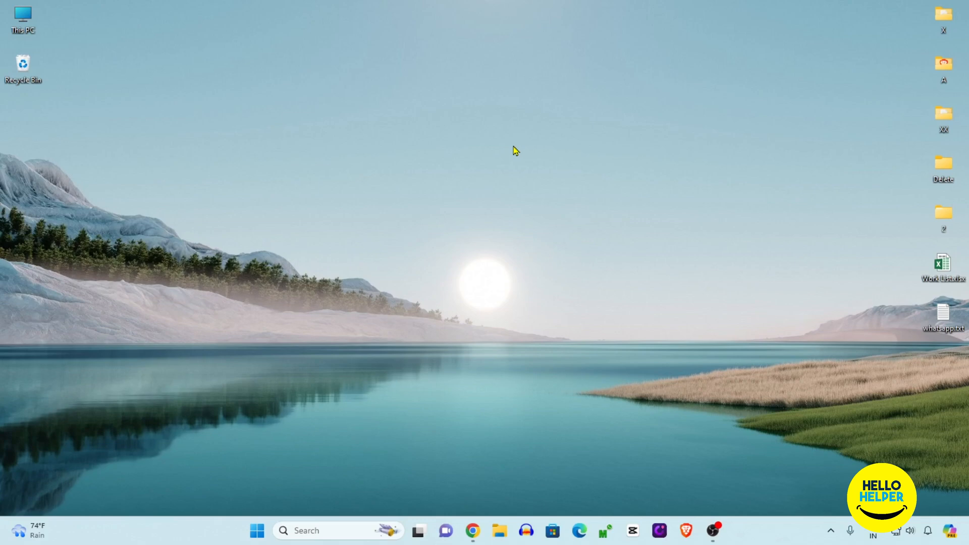
{"action": "mouse_move", "coordinate": [501, 153]}
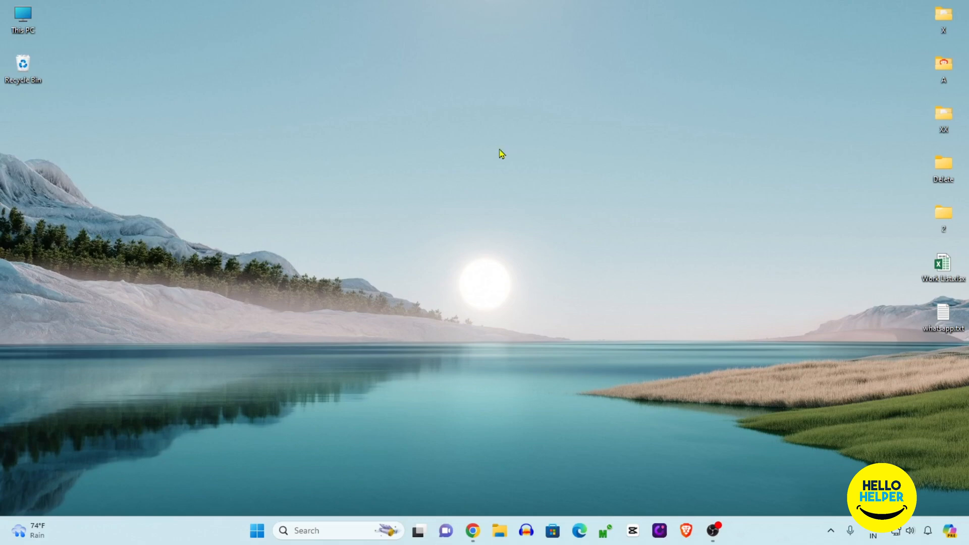
Launch Notepad from the Start menu's recent apps to get a blank Untitled note.
{"action": "left_click", "coordinate": [256, 531]}
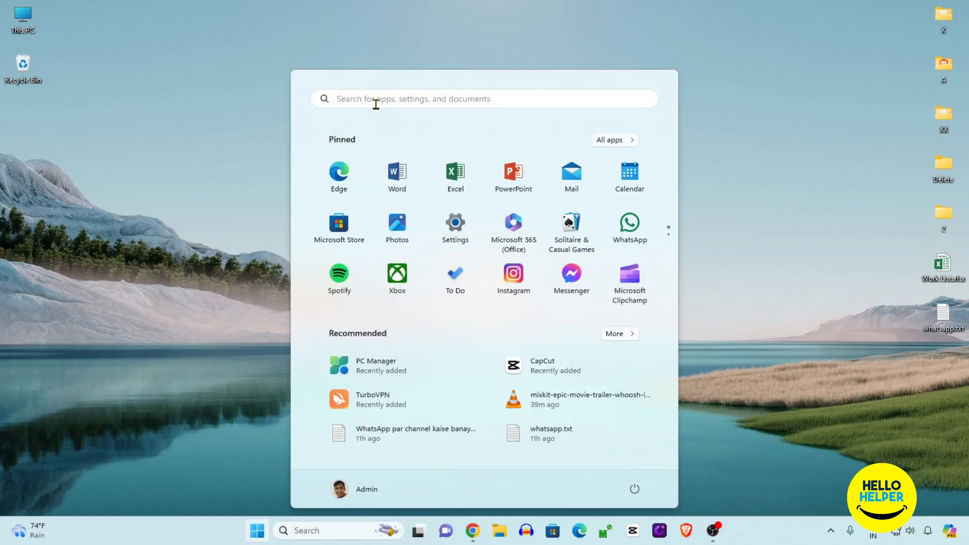
{"action": "left_click", "coordinate": [413, 99]}
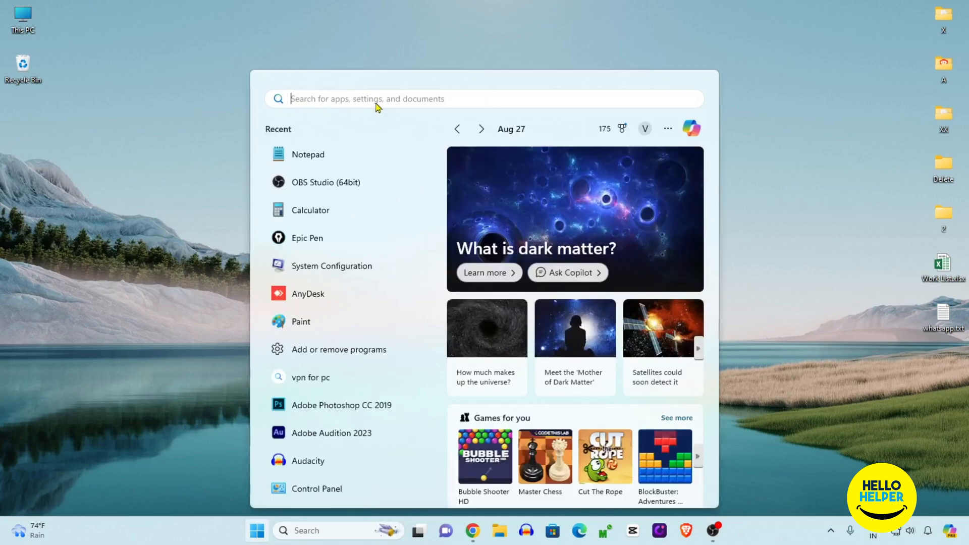
{"action": "left_click", "coordinate": [307, 154]}
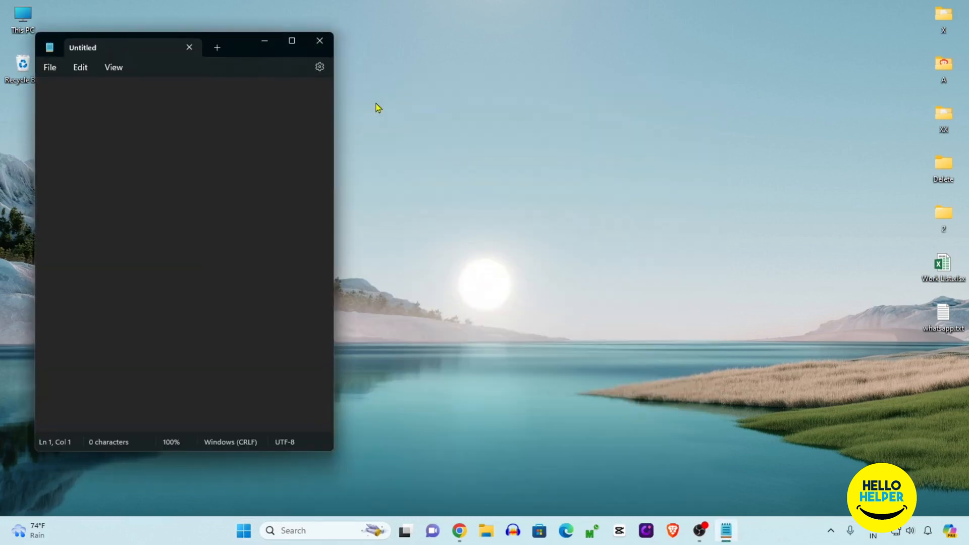
{"action": "left_click", "coordinate": [291, 41]}
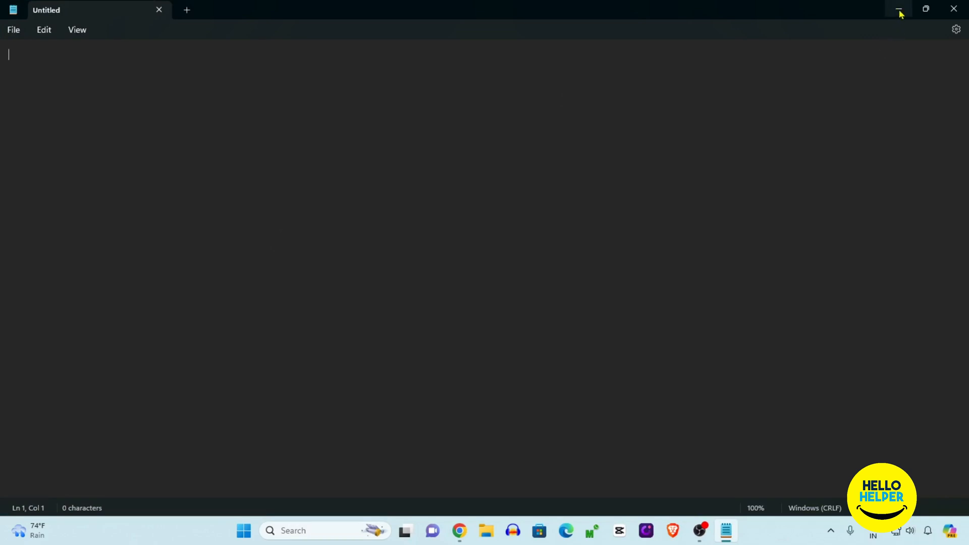
{"action": "left_click", "coordinate": [899, 9]}
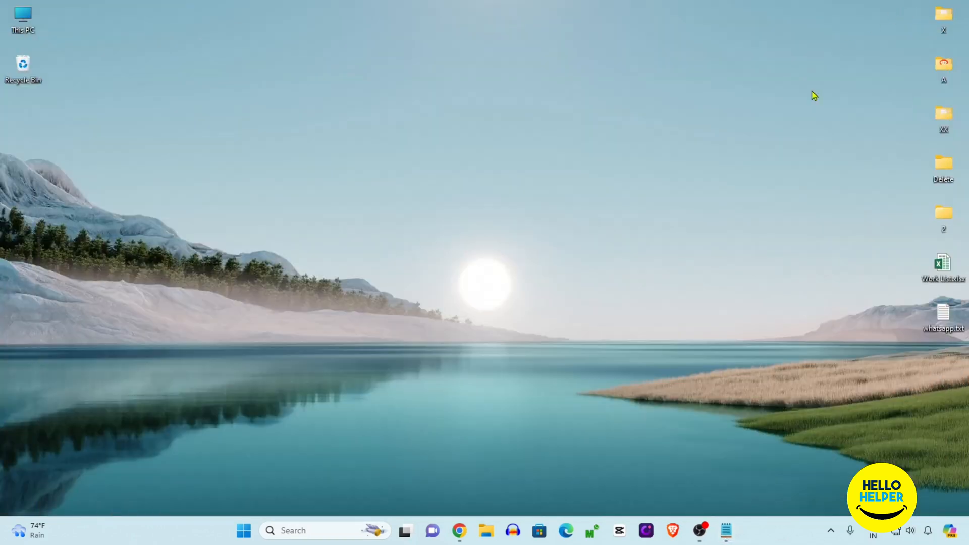
{"action": "mouse_move", "coordinate": [726, 530]}
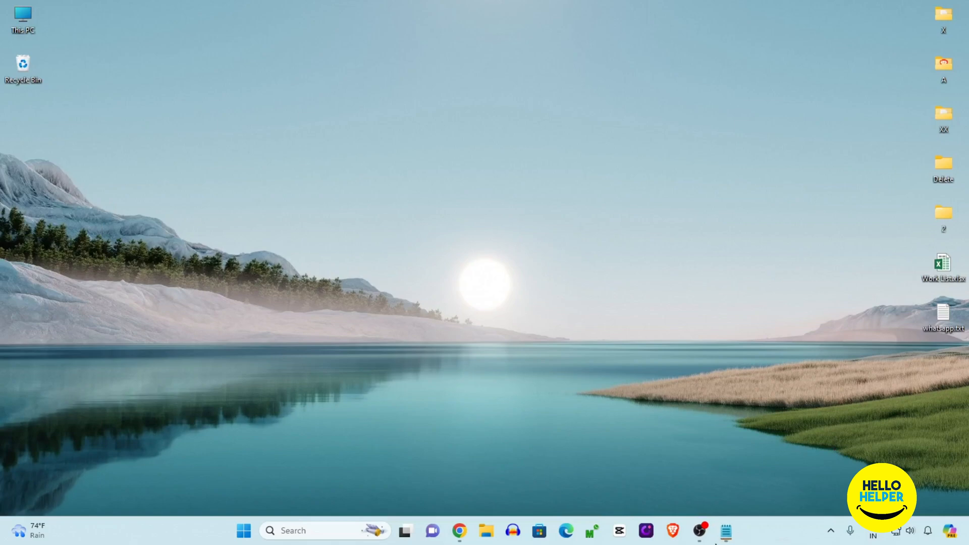
{"action": "left_click", "coordinate": [726, 531]}
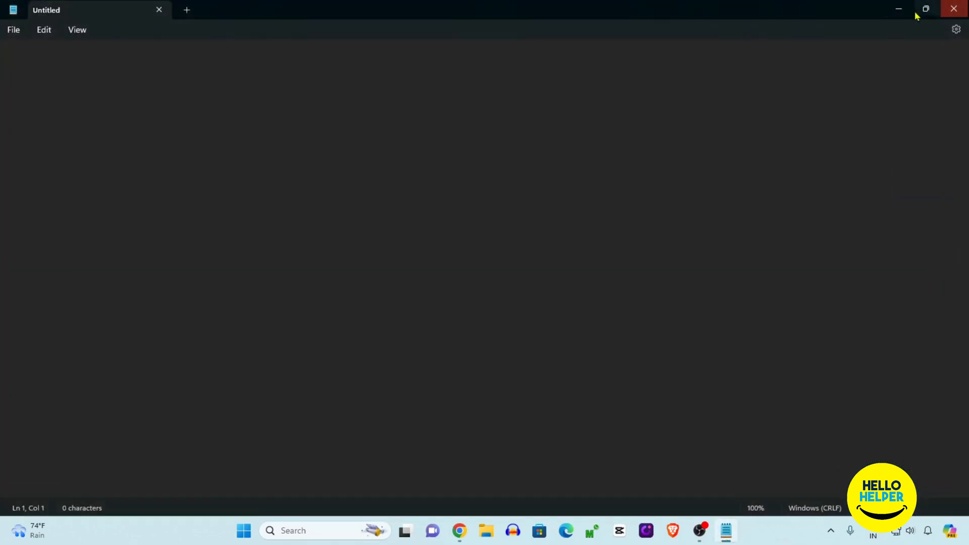
{"action": "left_click", "coordinate": [925, 8]}
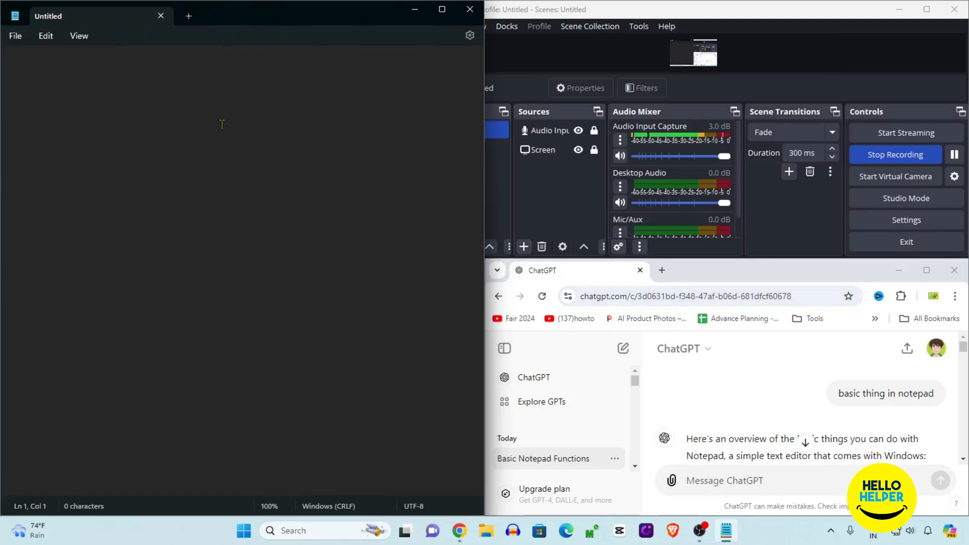
{"action": "mouse_move", "coordinate": [371, 268]}
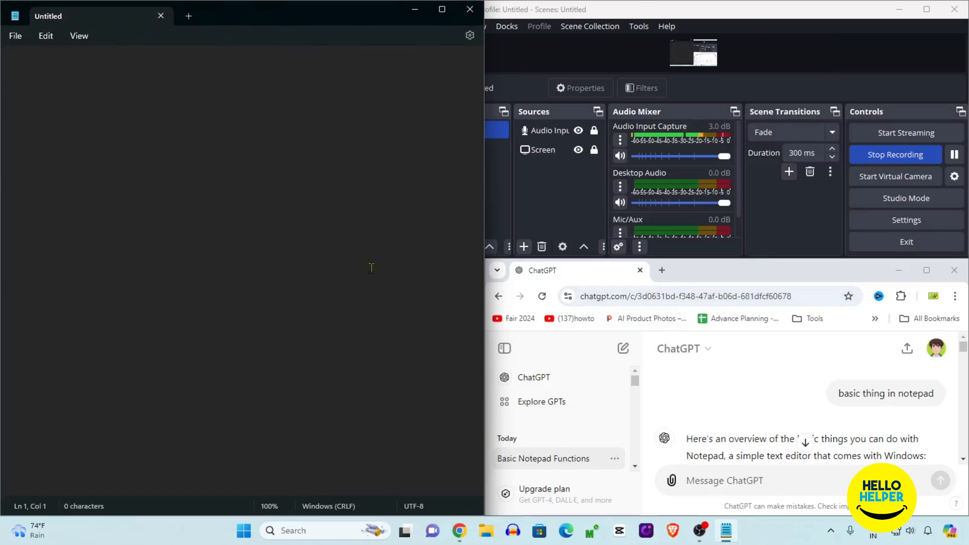
{"action": "mouse_move", "coordinate": [441, 9]}
{"action": "type", "text": "My name is Vijay Rajbhar."}
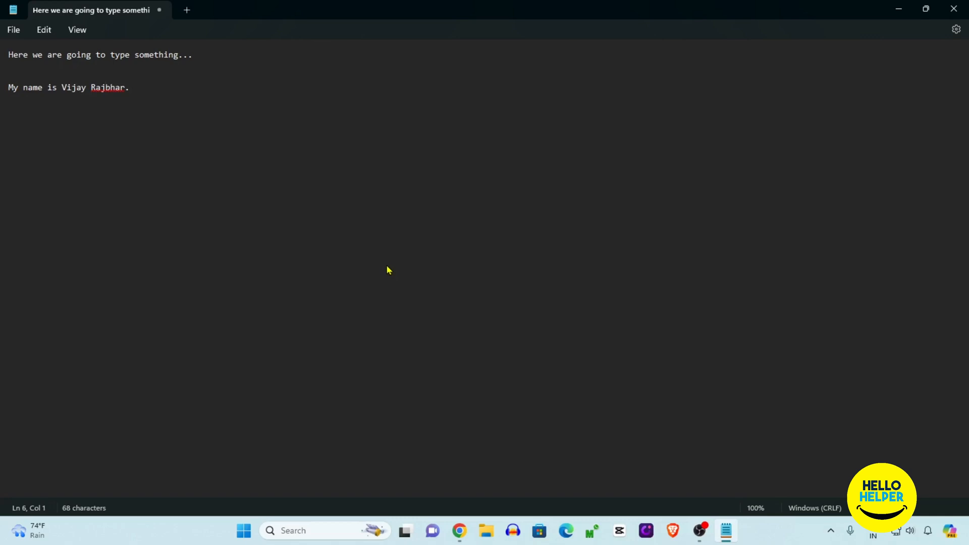
Begin the numbered list on a new line with item '1. Vijay'.
{"action": "key", "text": "Return"}
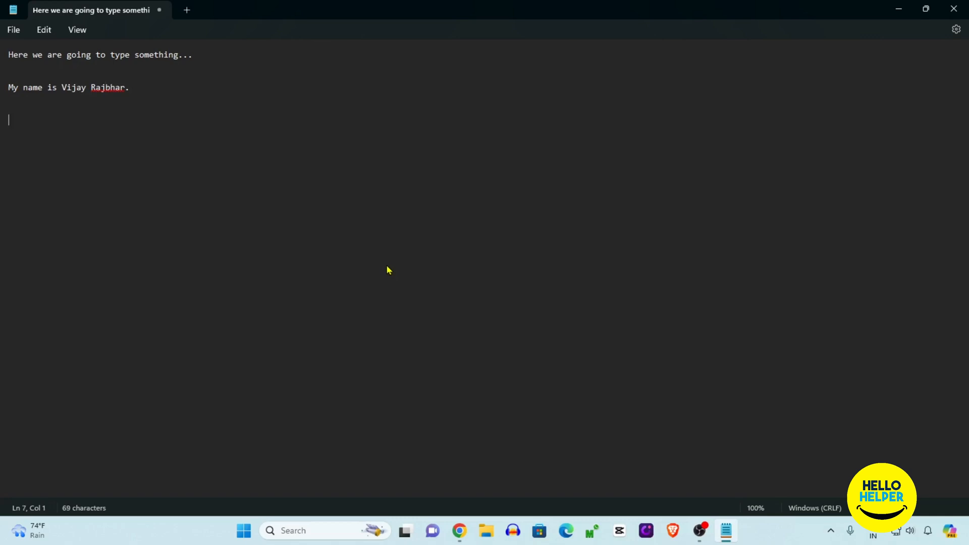
{"action": "type", "text": "1"}
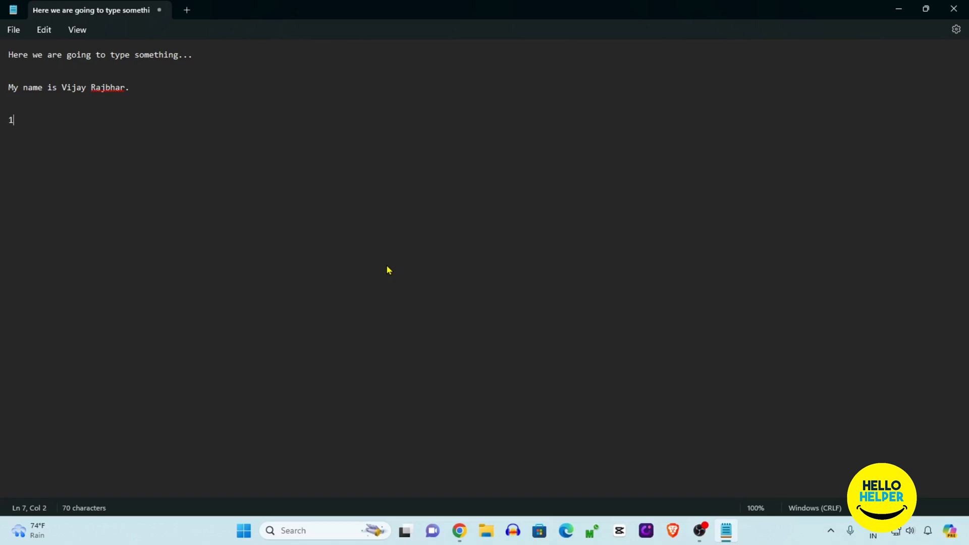
{"action": "type", "text": ". Vij"}
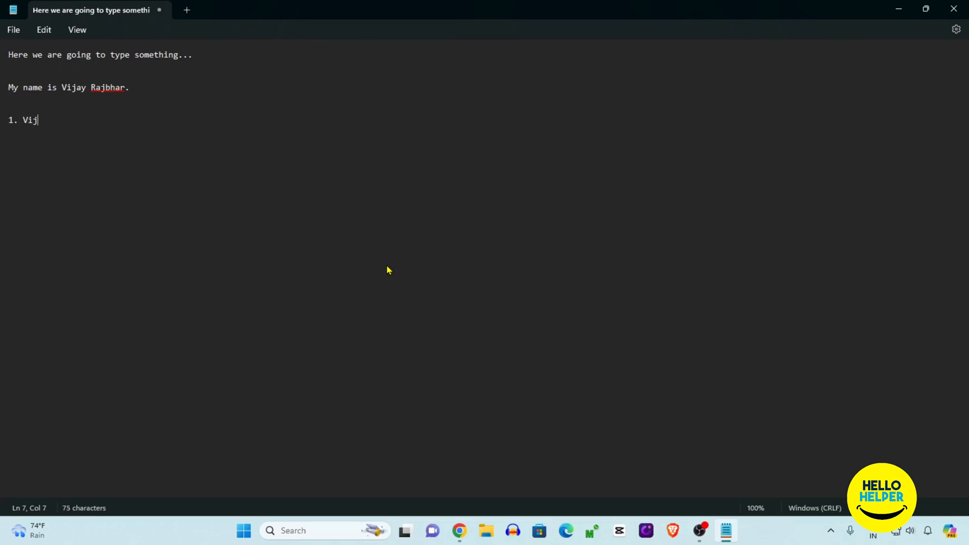
{"action": "type", "text": "ay"}
{"action": "type", "text": "2. Kuldeep"}
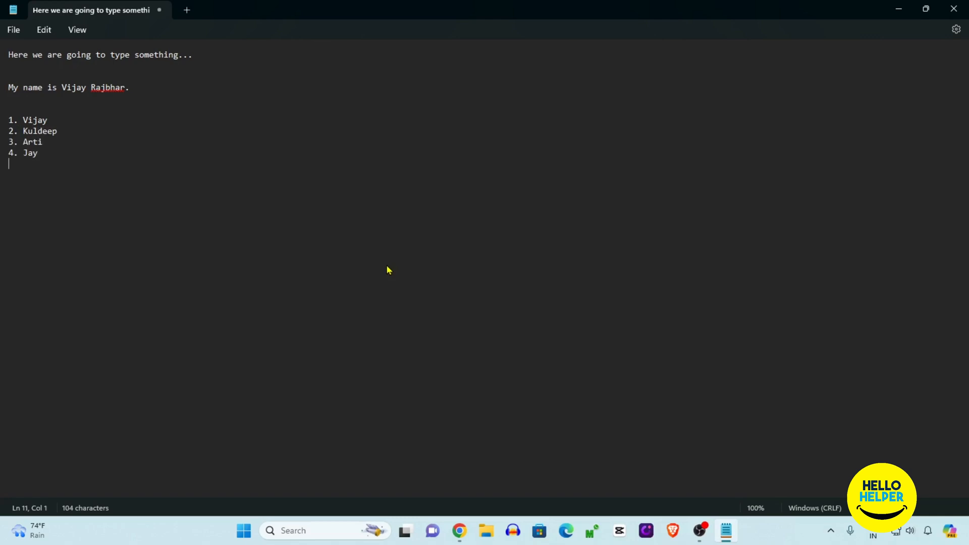
{"action": "mouse_move", "coordinate": [342, 235]}
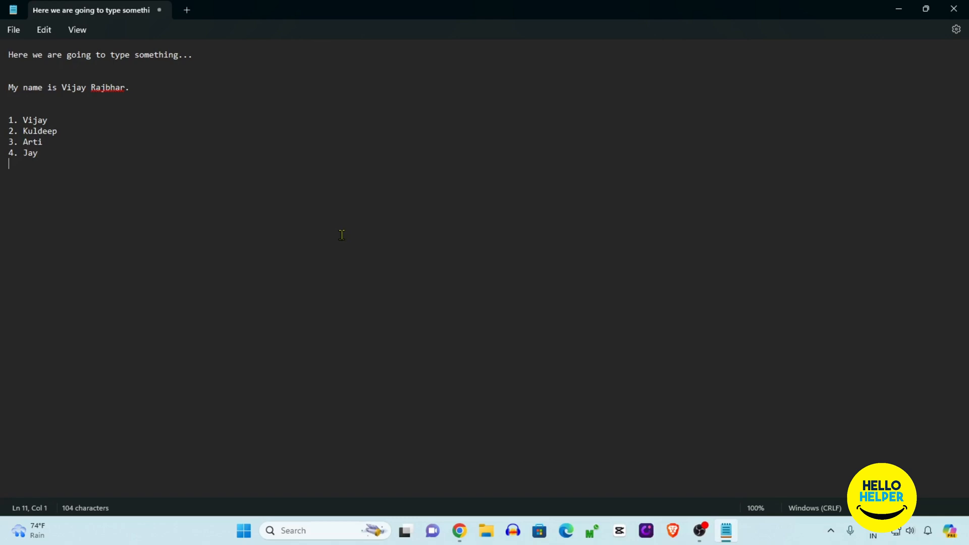
{"action": "mouse_move", "coordinate": [22, 39]}
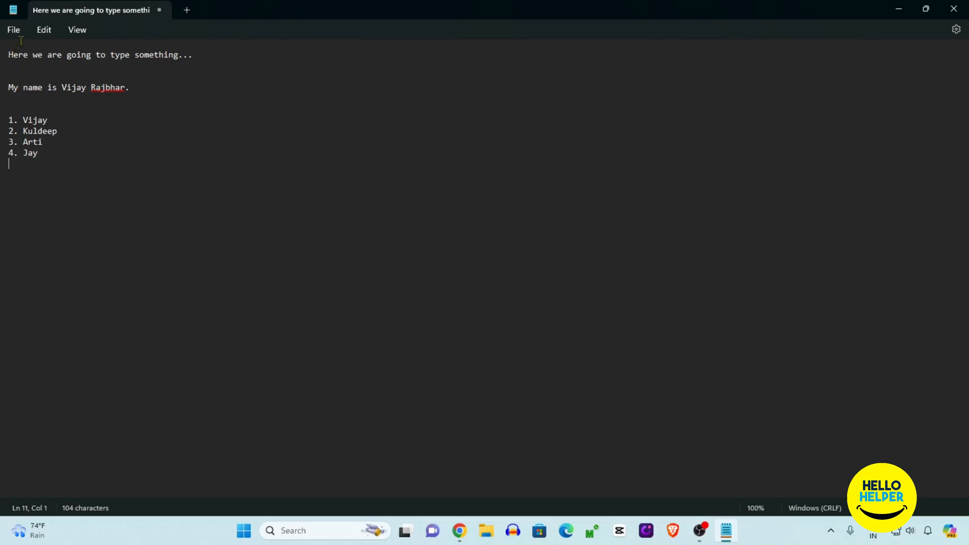
Open the Save as dialog, go to the Desktop, and create a new folder there.
{"action": "left_click", "coordinate": [13, 30]}
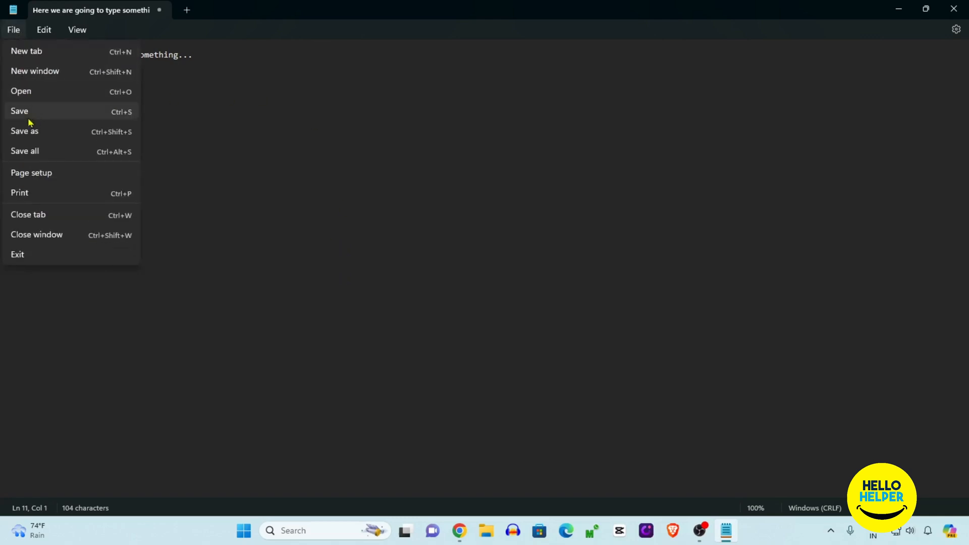
{"action": "mouse_move", "coordinate": [52, 112]}
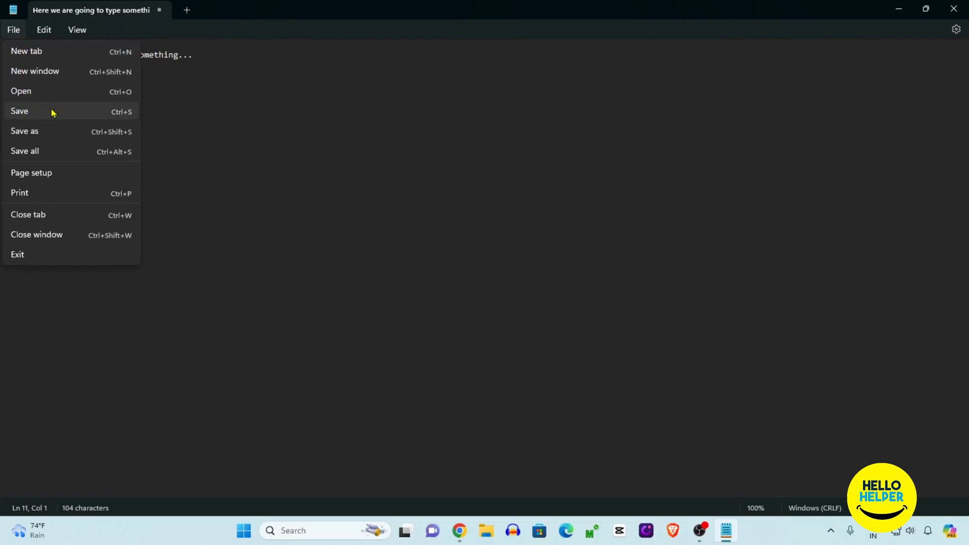
{"action": "mouse_move", "coordinate": [125, 121]}
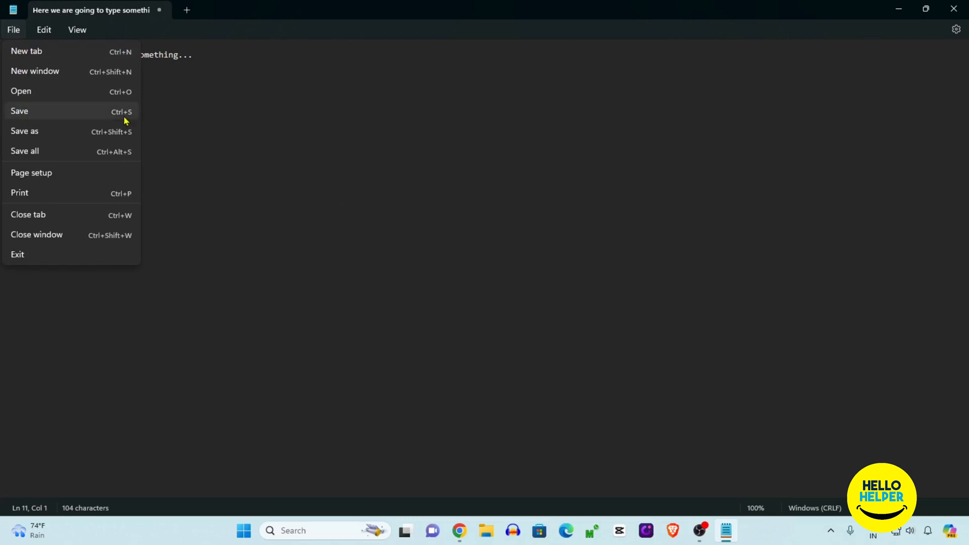
{"action": "left_click", "coordinate": [24, 131]}
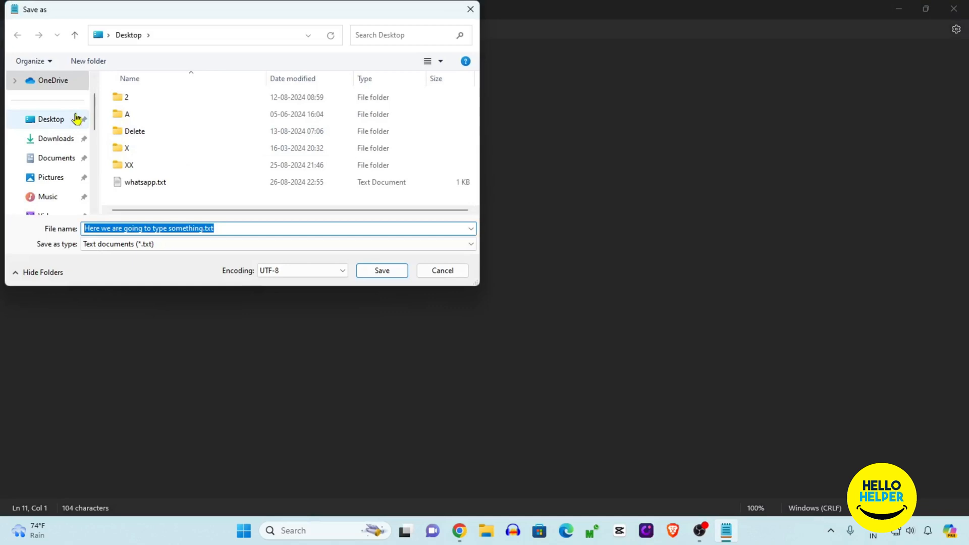
{"action": "mouse_move", "coordinate": [50, 124]}
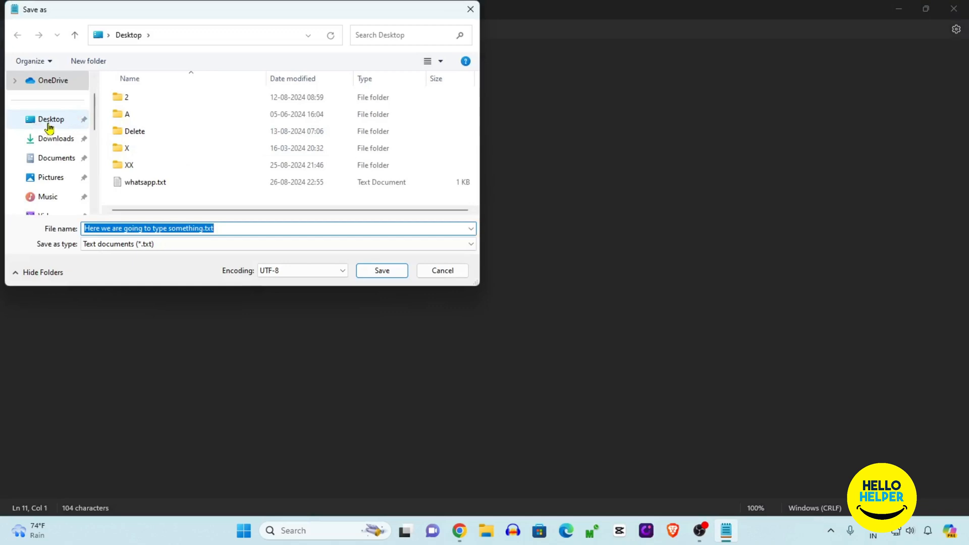
{"action": "left_click", "coordinate": [51, 118]}
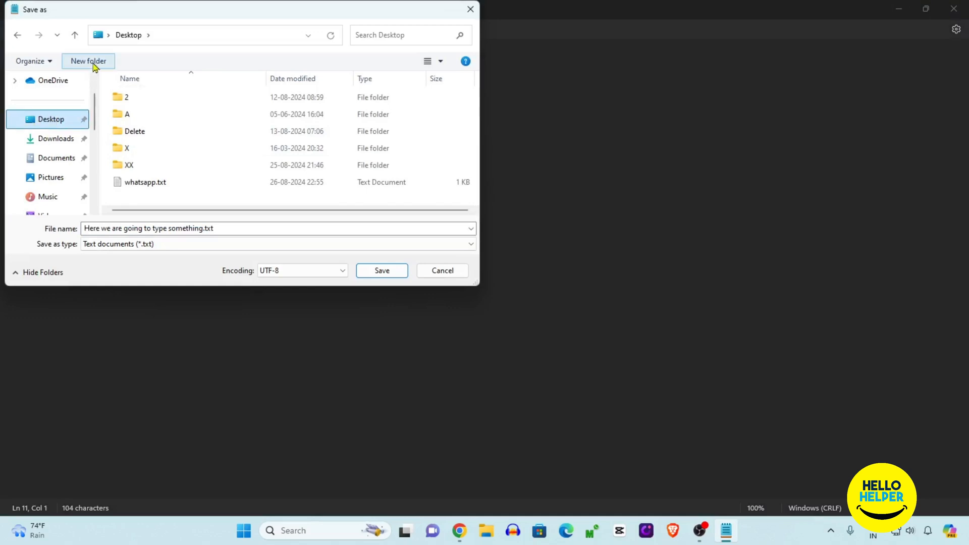
{"action": "left_click", "coordinate": [87, 61]}
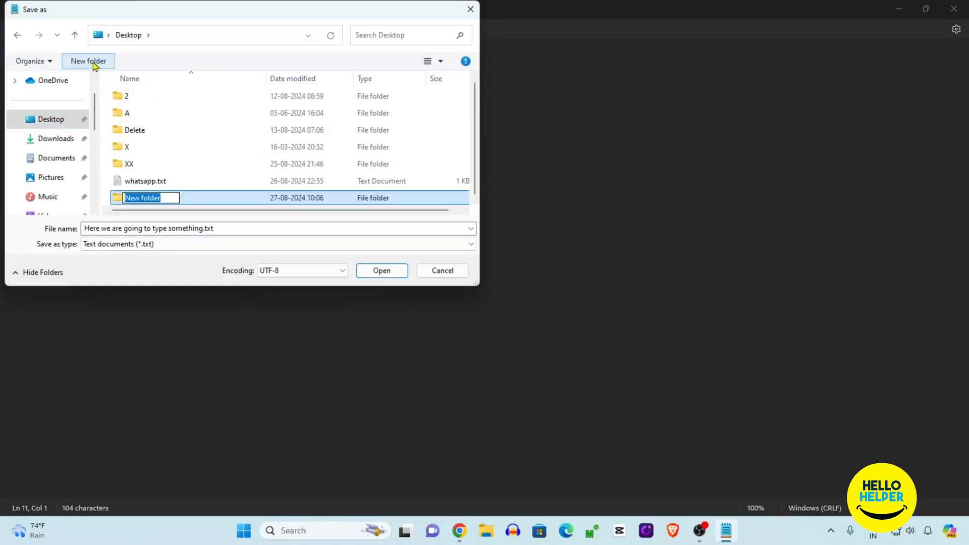
Name the folder 'Notepad' and save the note there as text document 'File - 01 - Save Name'.
{"action": "type", "text": "Notepad"}
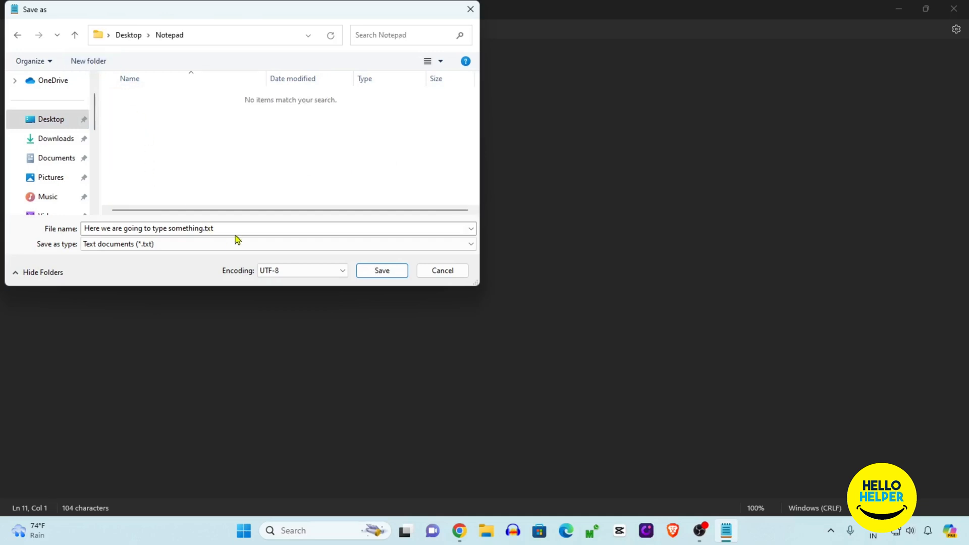
{"action": "triple_click", "coordinate": [148, 228]}
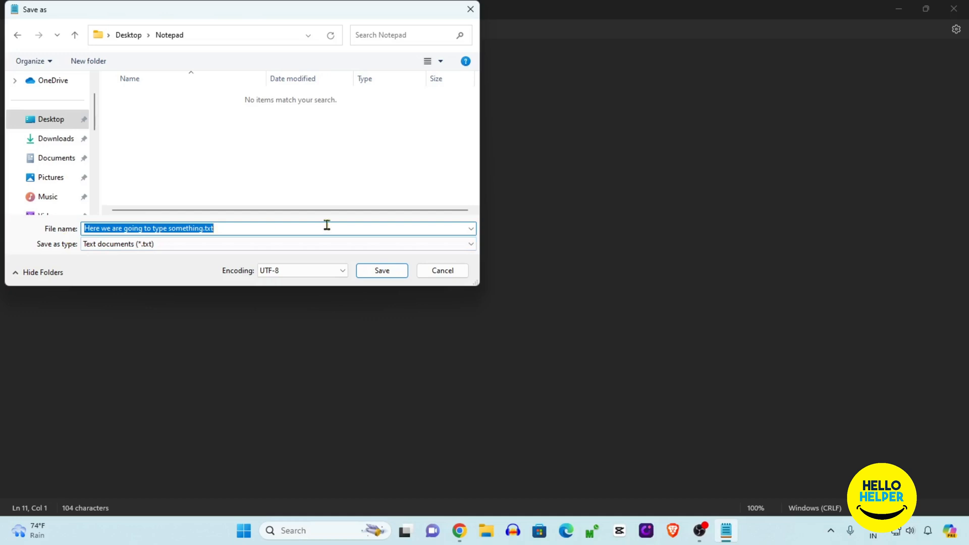
{"action": "key", "text": "Delete"}
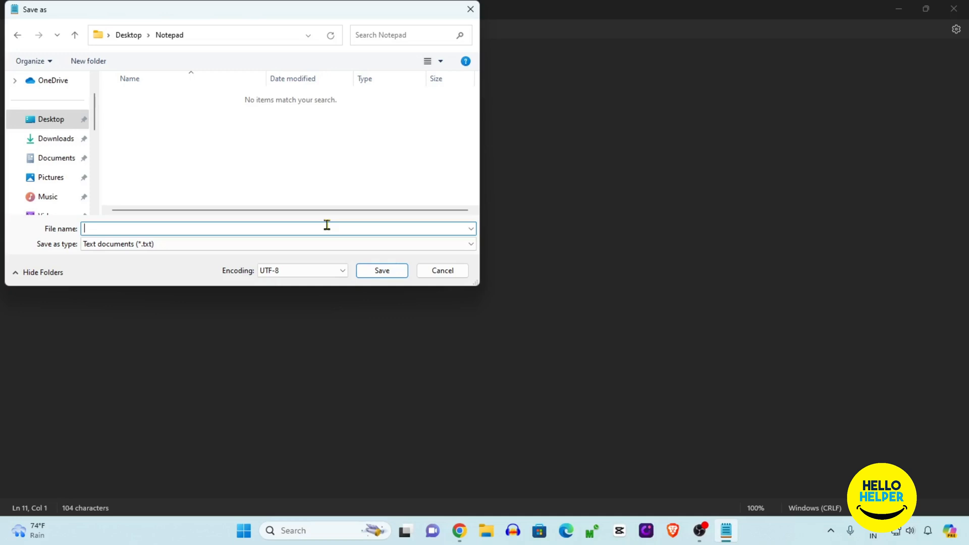
{"action": "type", "text": "File - 01 -"}
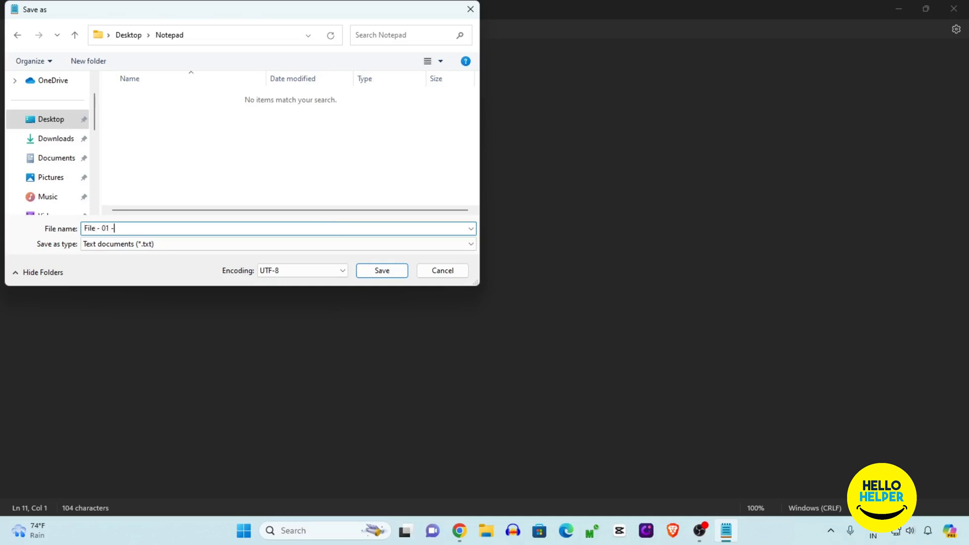
{"action": "type", "text": "Save Name"}
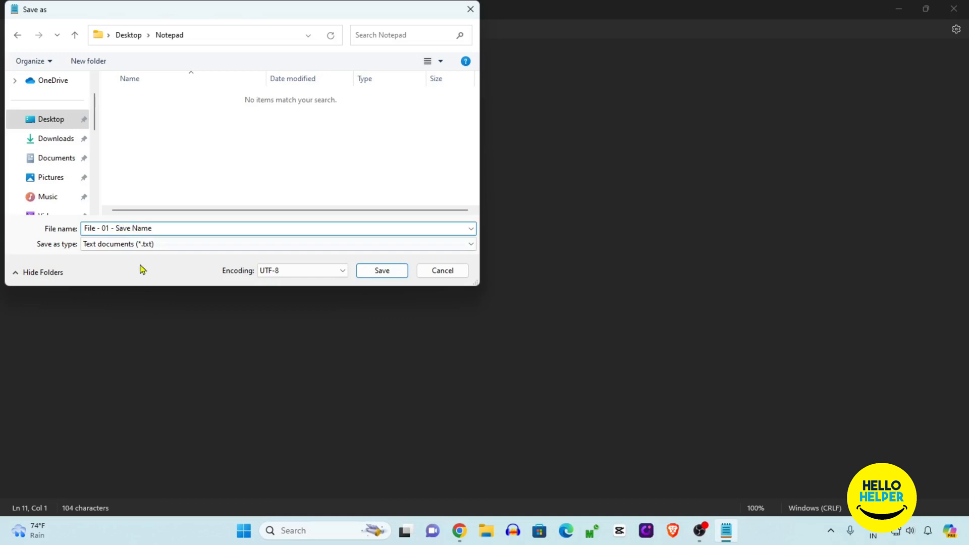
{"action": "mouse_move", "coordinate": [65, 255]}
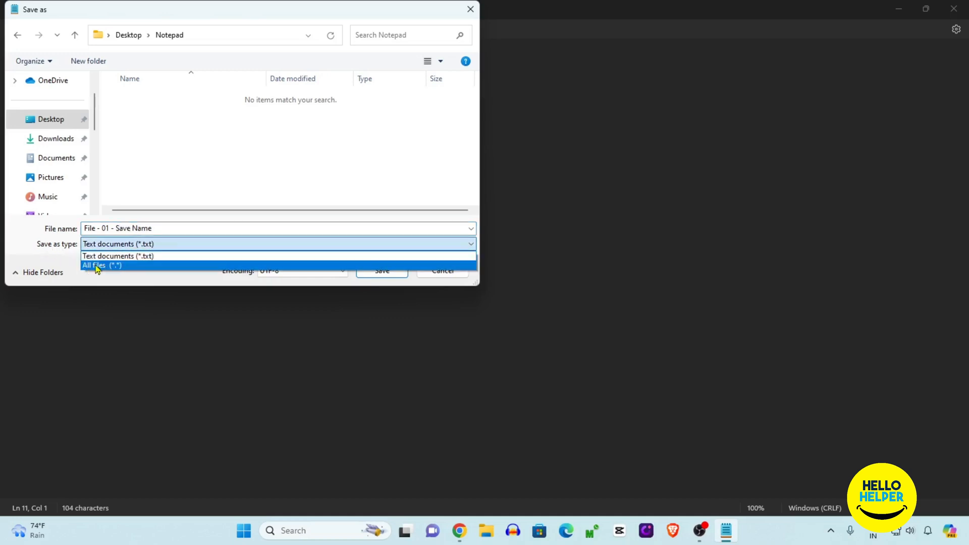
{"action": "mouse_move", "coordinate": [117, 256]}
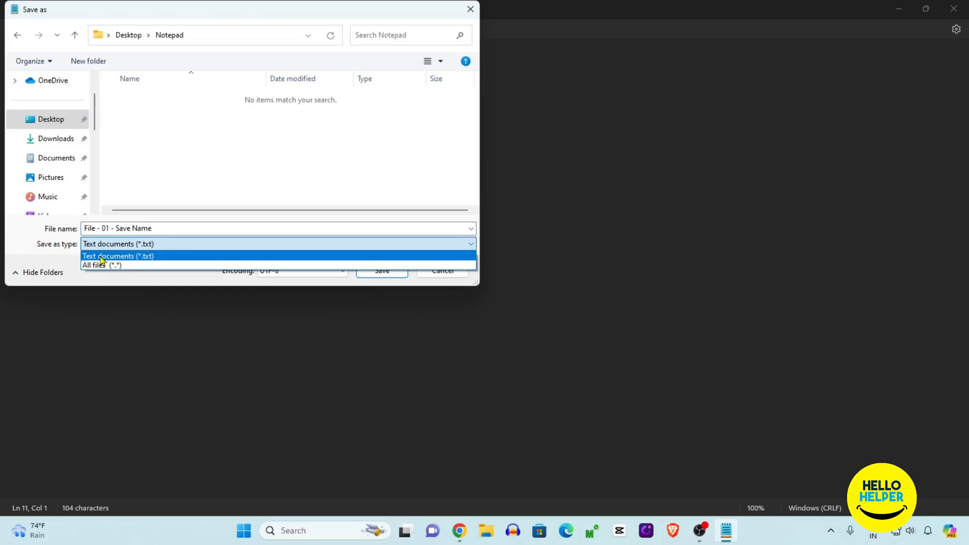
{"action": "left_click", "coordinate": [117, 256]}
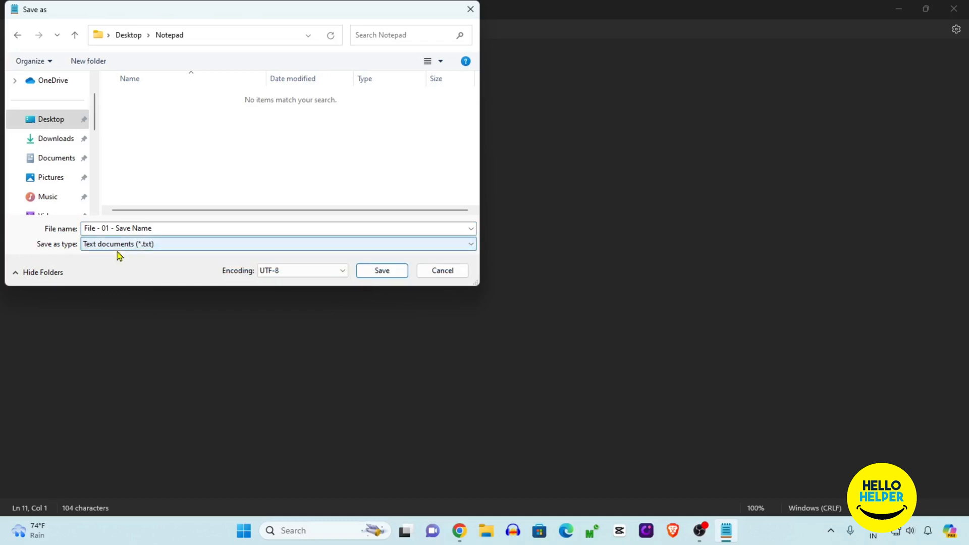
{"action": "mouse_move", "coordinate": [126, 247]}
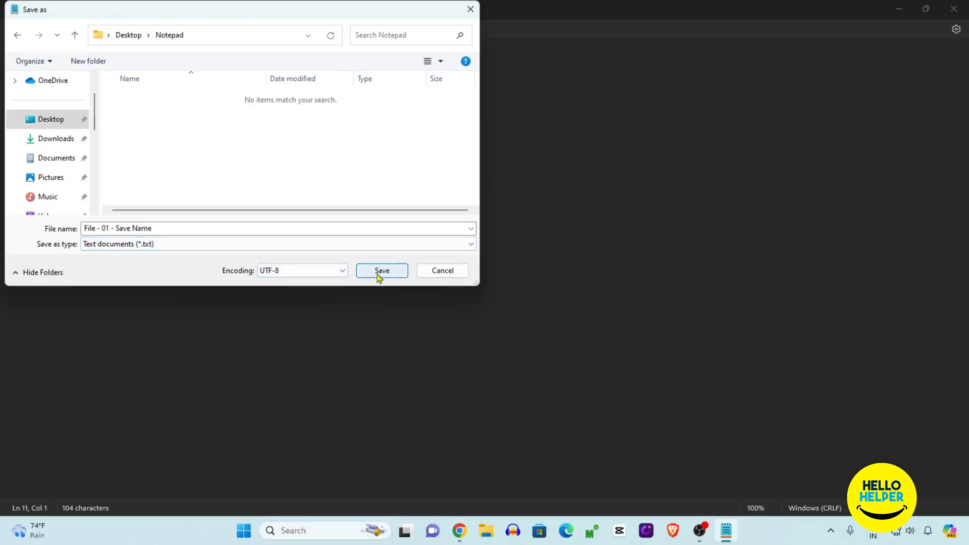
{"action": "left_click", "coordinate": [382, 271]}
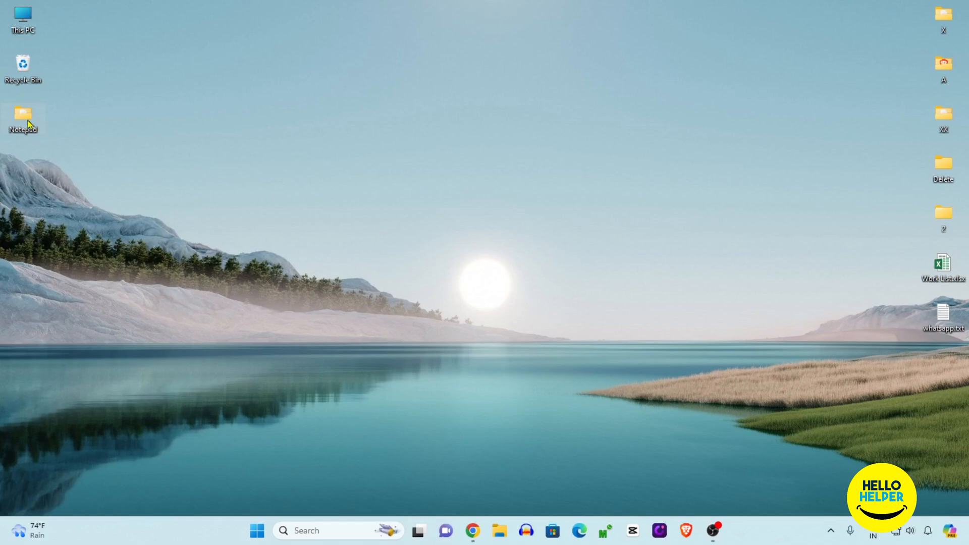
Reopen 'File - 01 - Save Name.txt' from the Desktop's Notepad folder.
{"action": "double_click", "coordinate": [23, 116]}
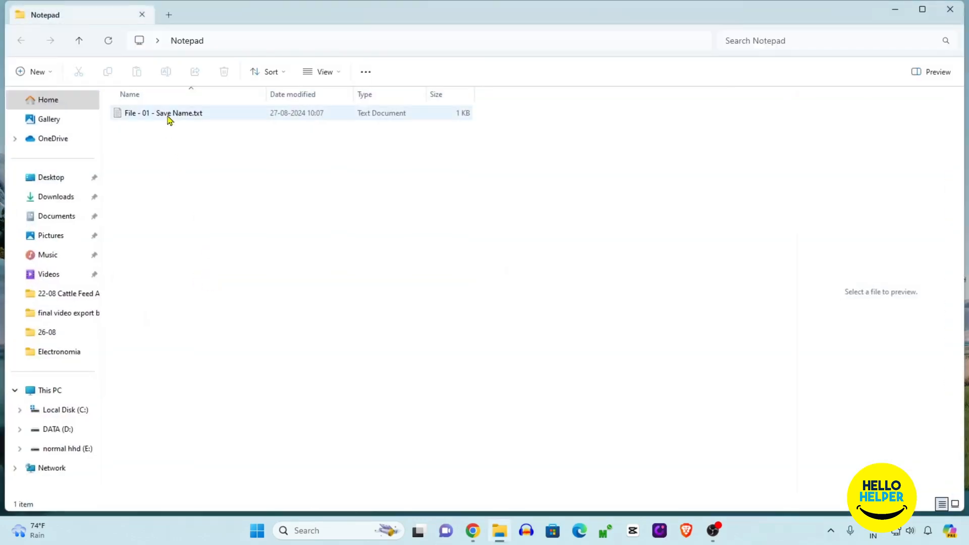
{"action": "double_click", "coordinate": [163, 112]}
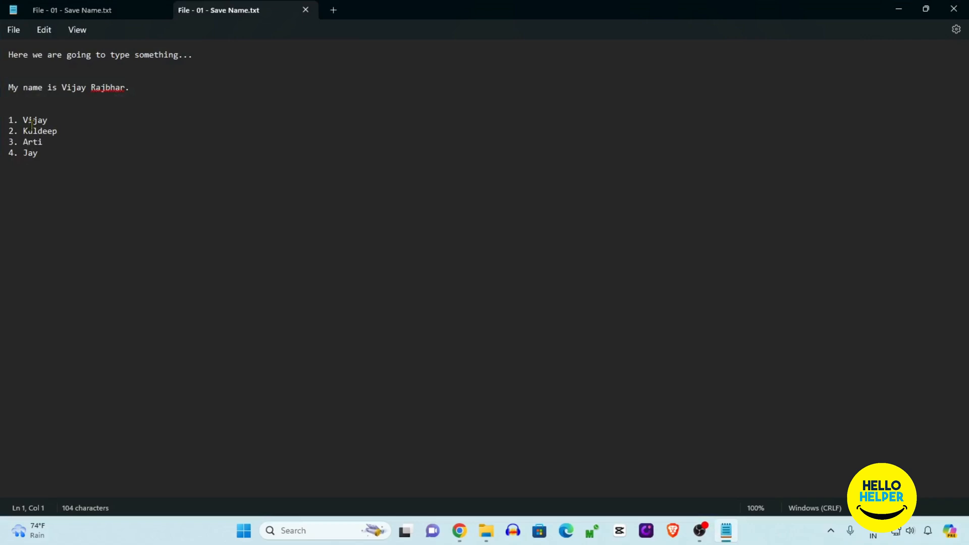
{"action": "mouse_move", "coordinate": [294, 270]}
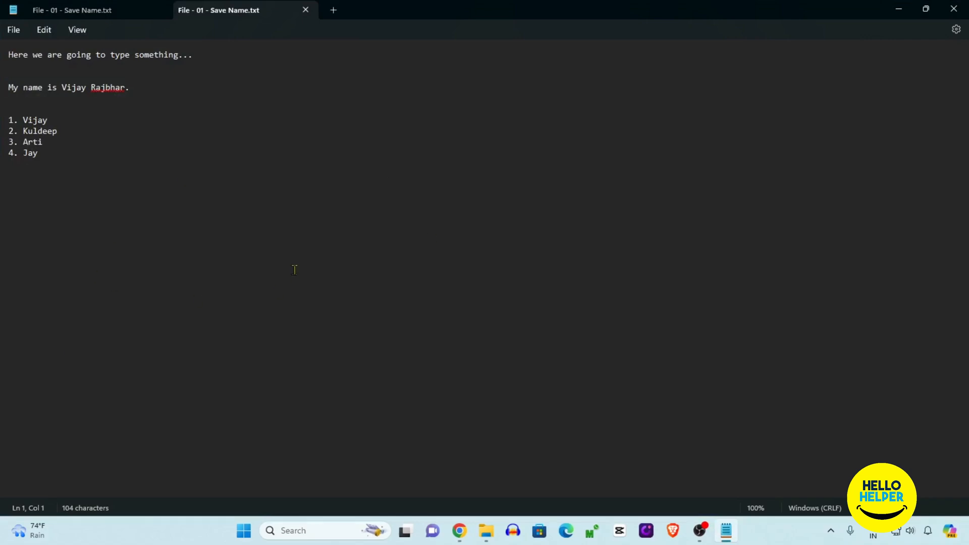